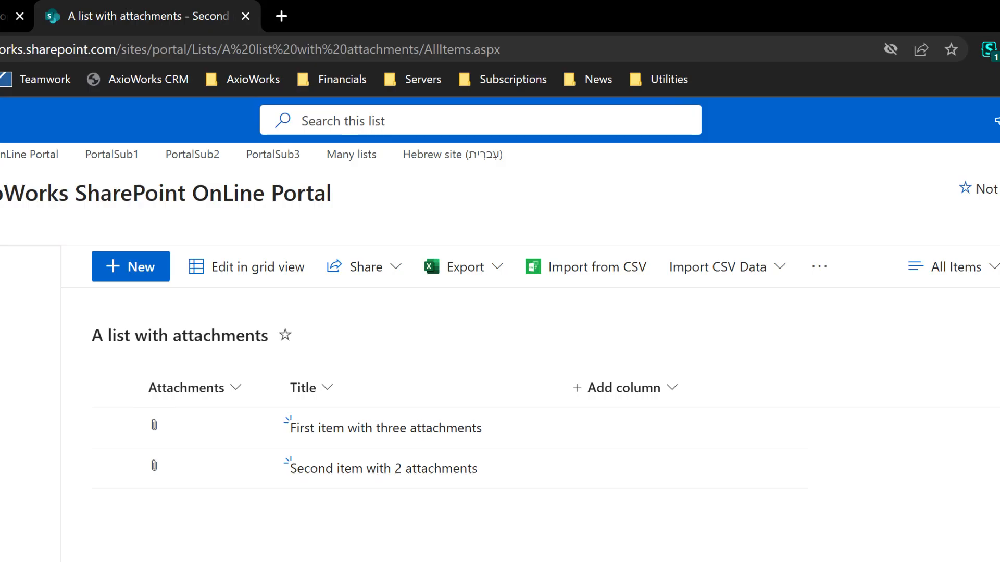
Step: View the first list item's details pane with its three PDF attachments
click(384, 428)
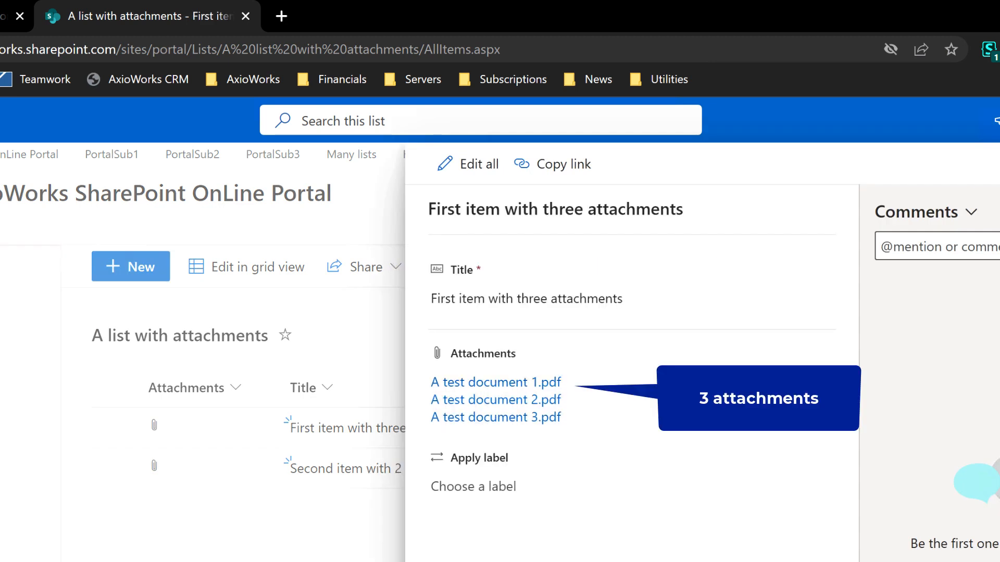
click(345, 468)
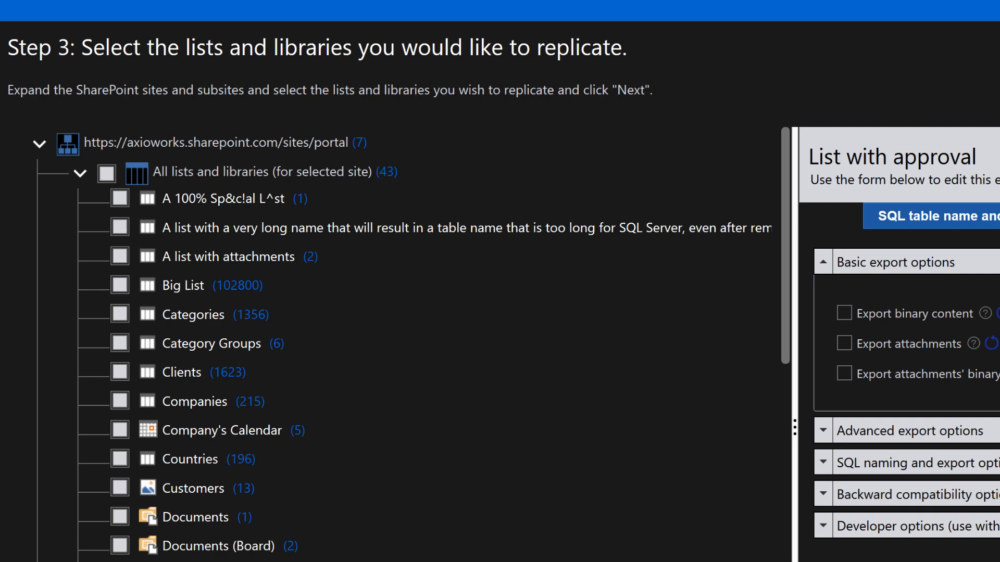
Step: Expand the portal site in Step 3 to list its 43 lists and libraries
click(120, 256)
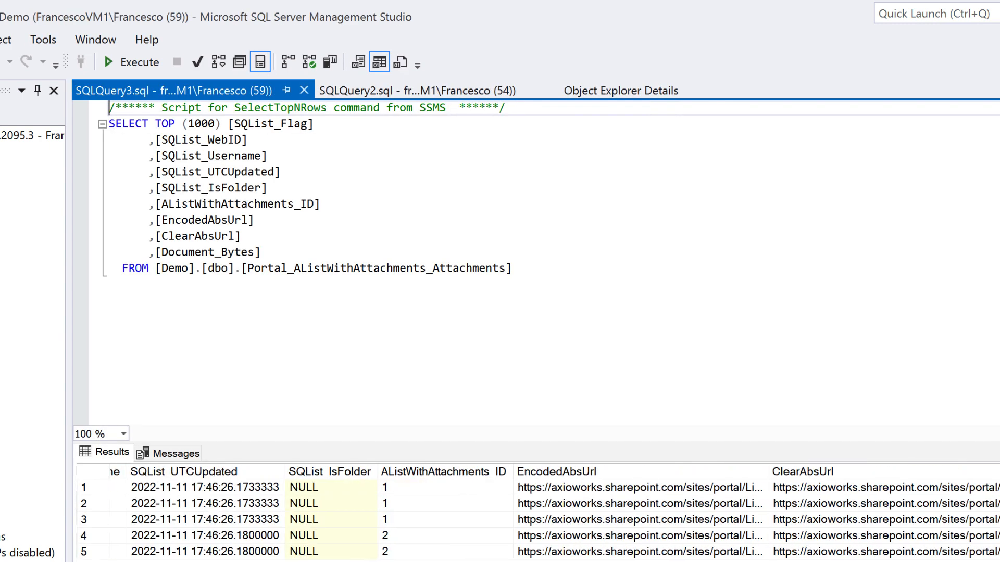
Step: Highlight the AListWithAttachments_ID column linking five attachment rows to items 1 and 2
click(342, 470)
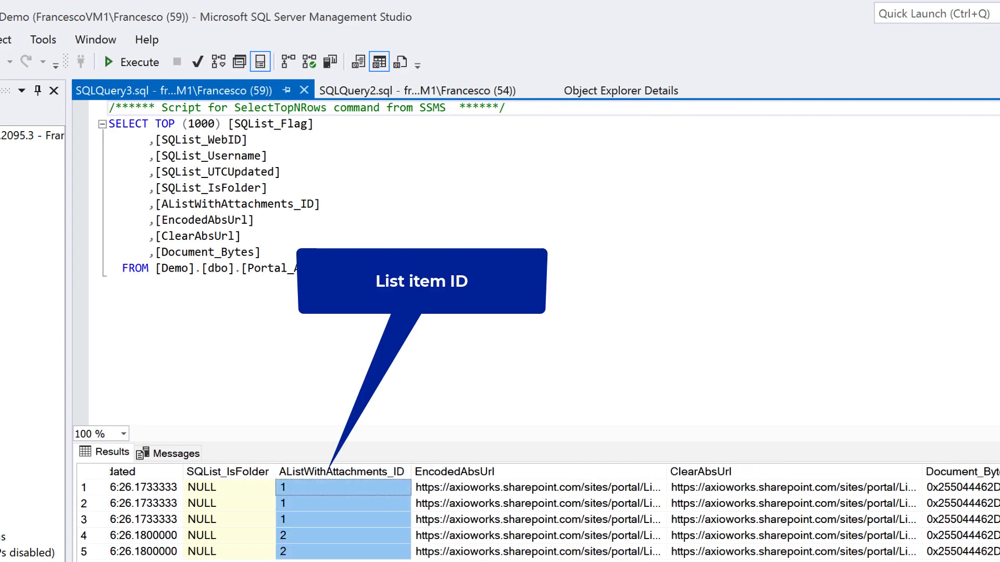